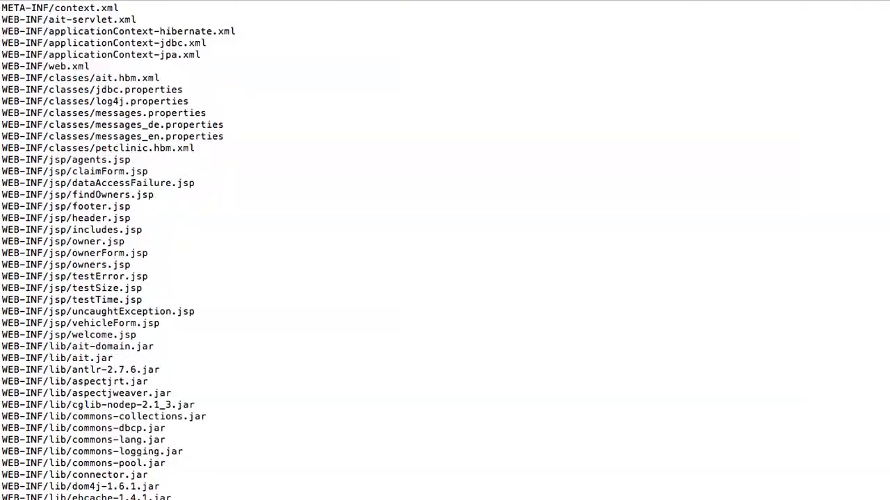
Save AwesomeNewApp's components: JBoss AS 6.1.0, JDK 6.0, MySQL 5.1.52 and Memcached.
scroll("down", 3)
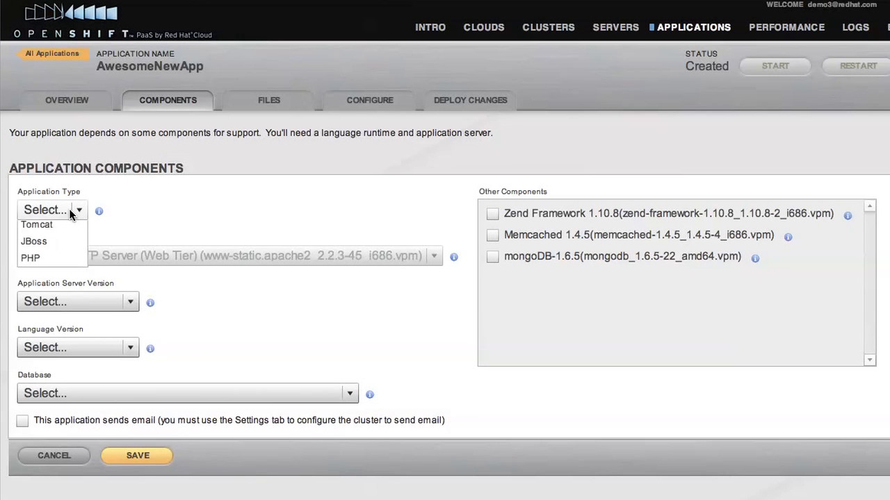
left_click(33, 241)
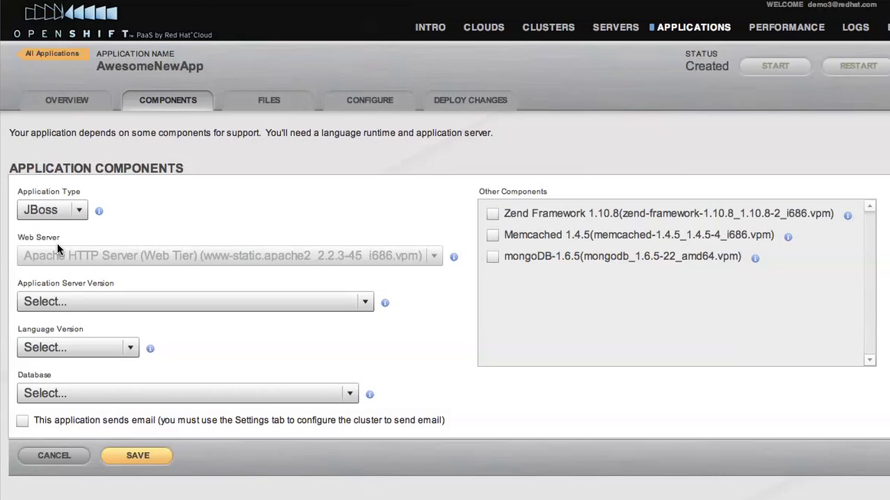
left_click(195, 301)
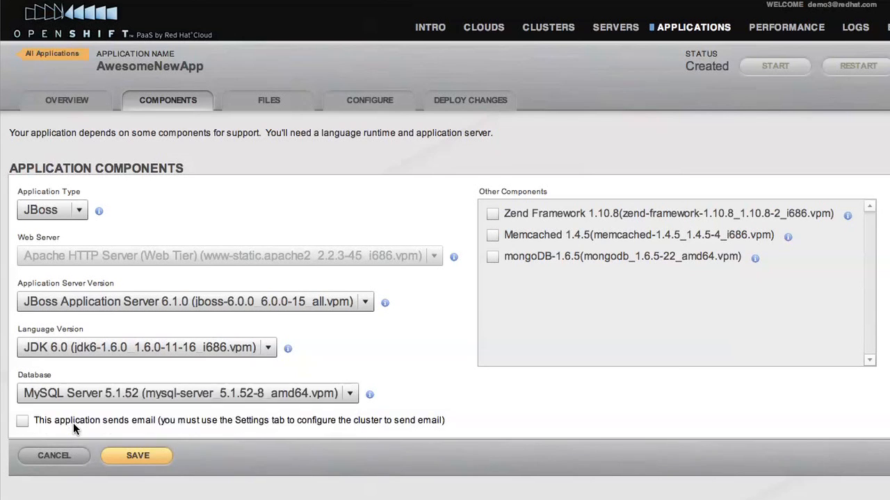
left_click(492, 235)
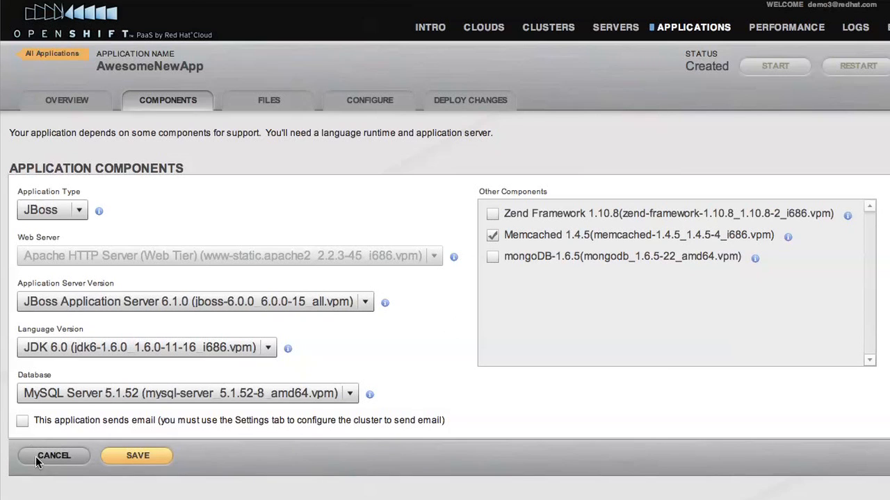
left_click(136, 456)
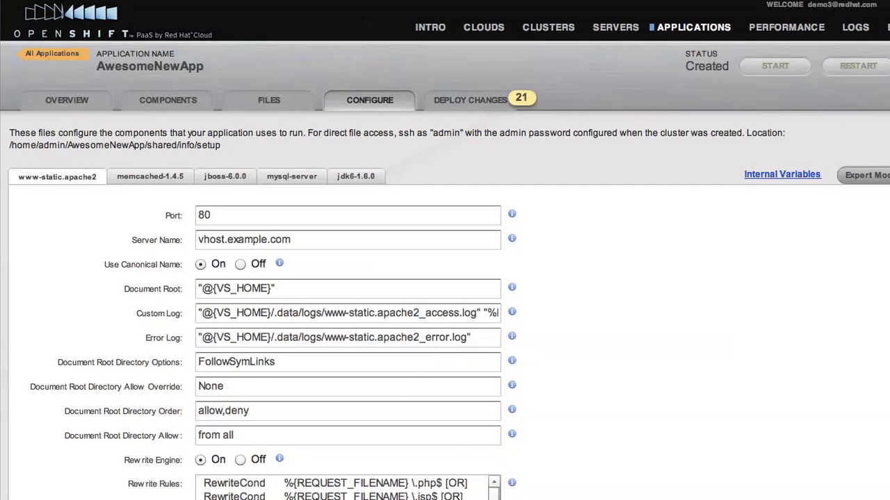
scroll("down", 3)
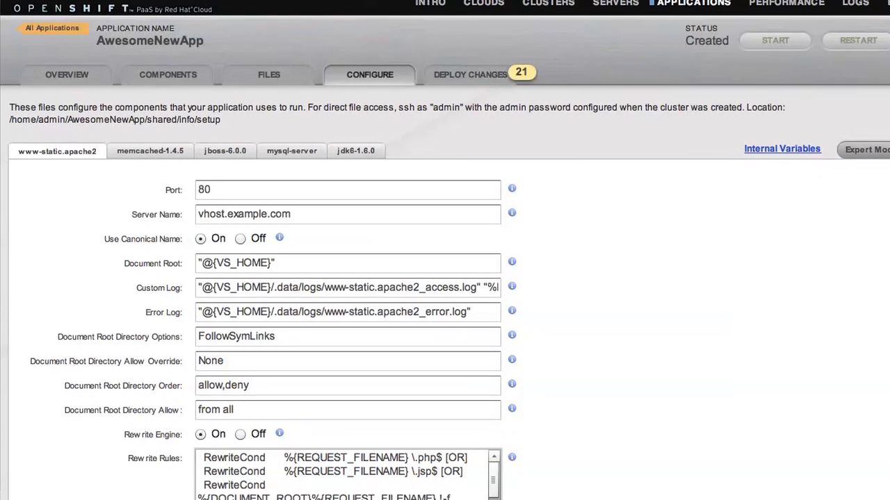
scroll("down", 3)
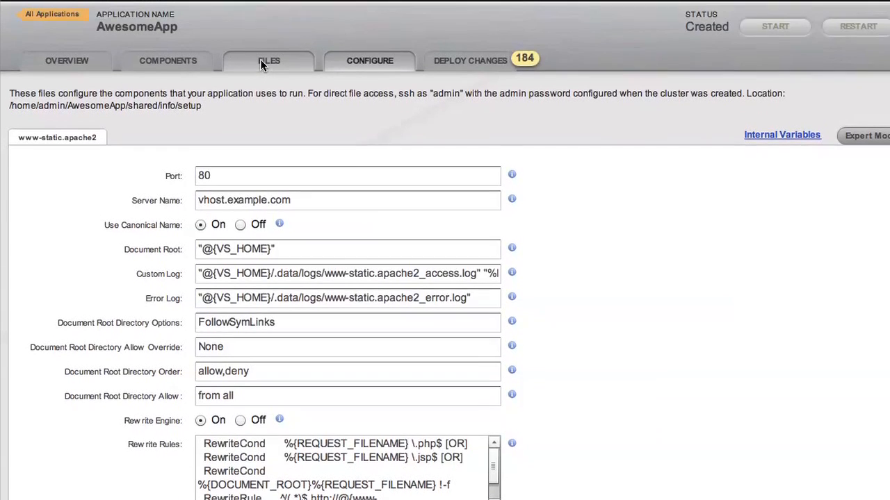
Open bundle/WEB-INF/jsp/awesome.jsp from the Files tree in the editor.
left_click(269, 60)
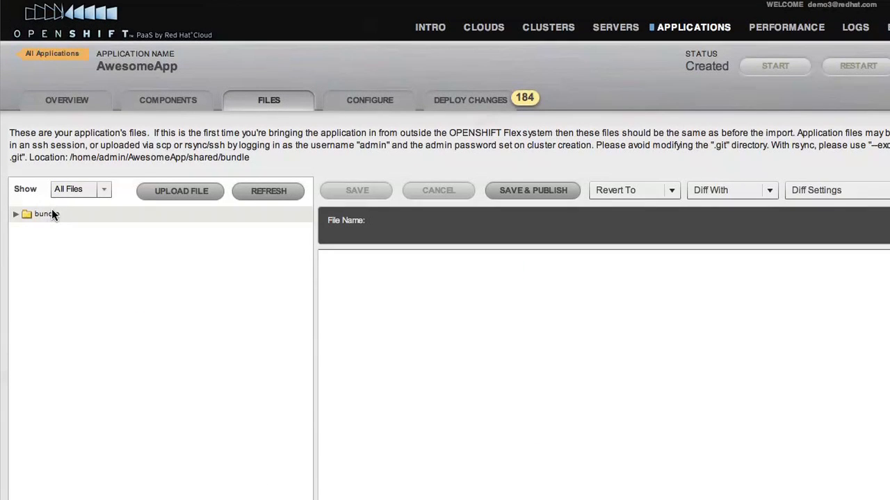
left_click(15, 214)
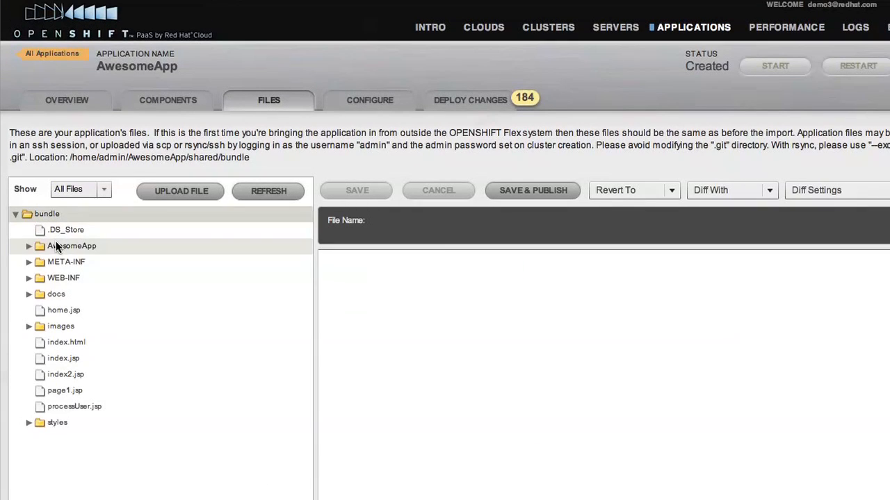
left_click(64, 278)
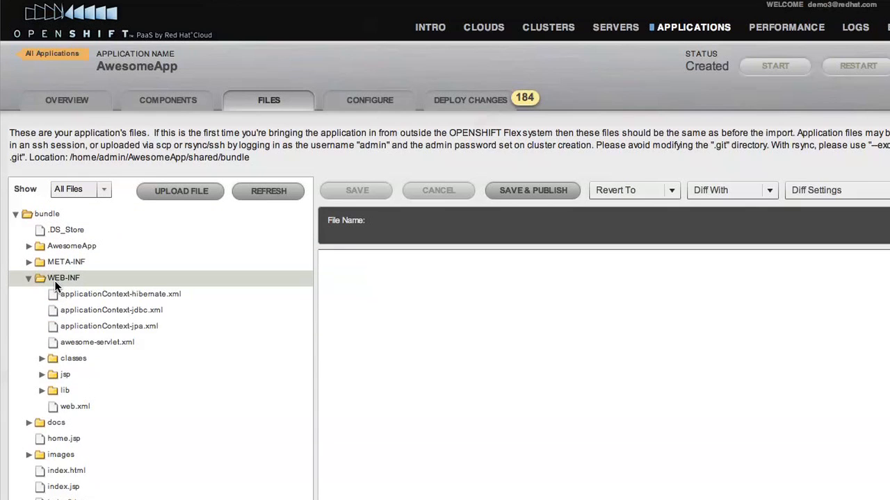
left_click(65, 374)
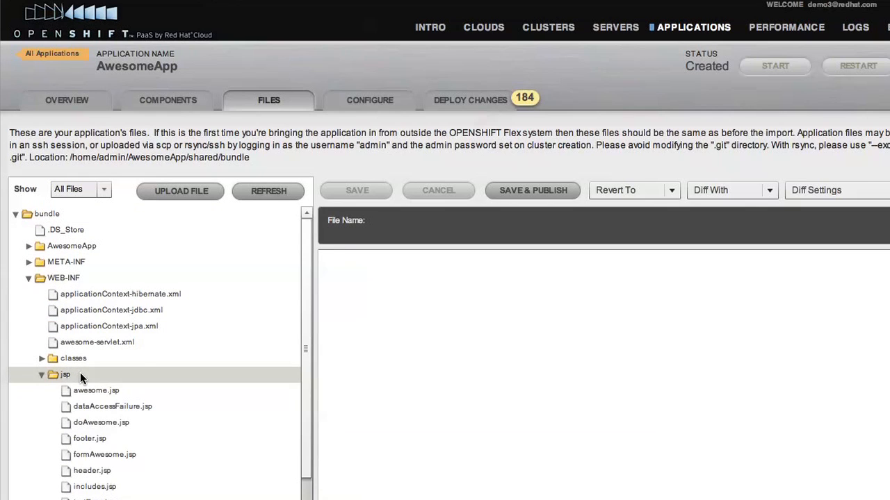
left_click(96, 390)
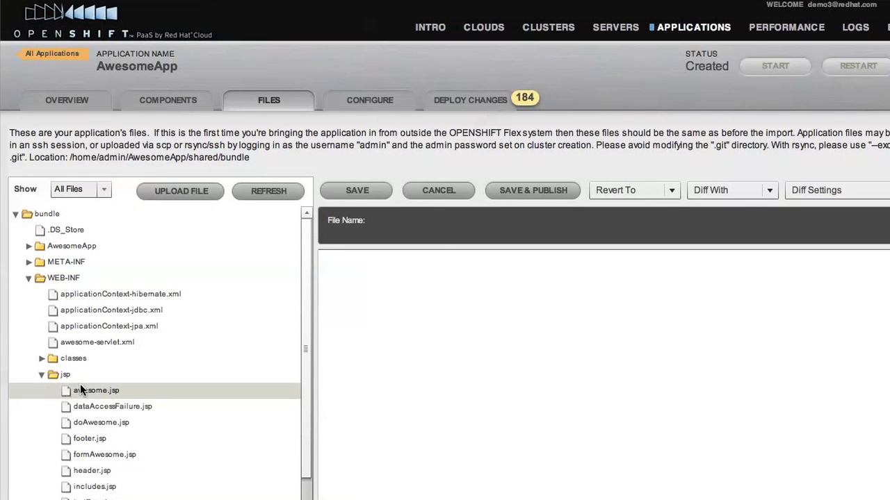
left_click(96, 390)
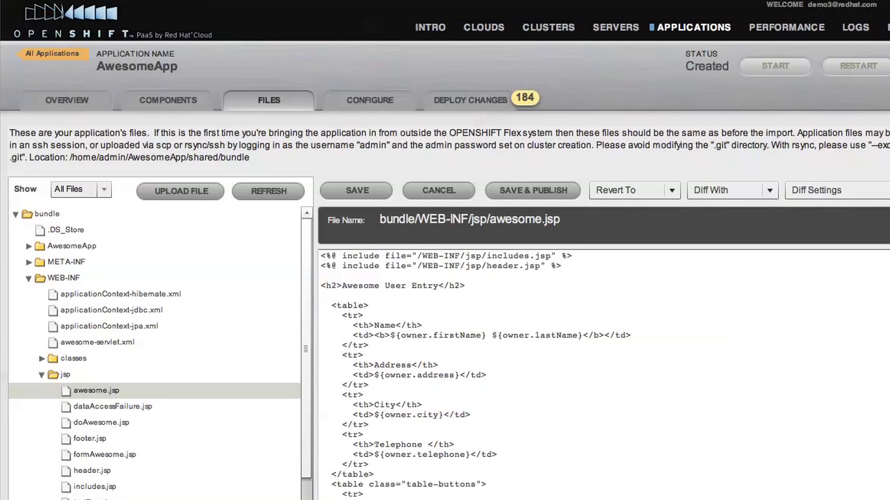
mouse_move(687, 204)
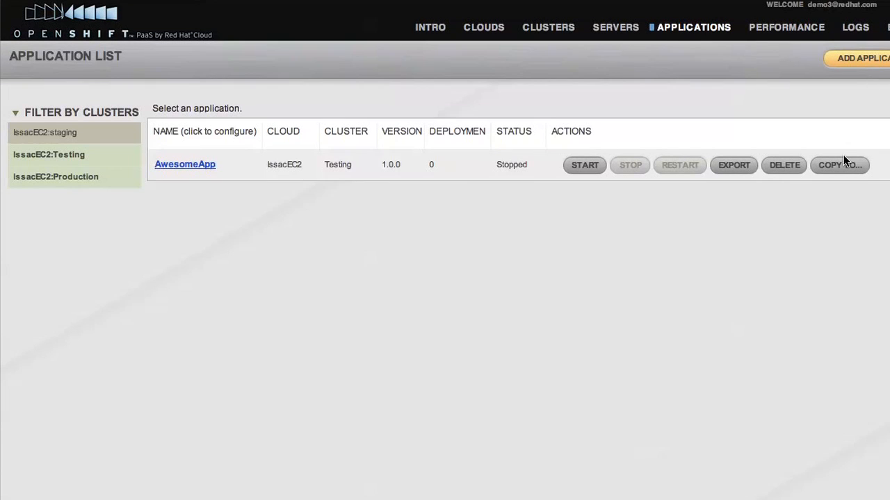
Copy AwesomeApp to the production cluster at 50.18.31.91, then view Testing's history.
left_click(839, 165)
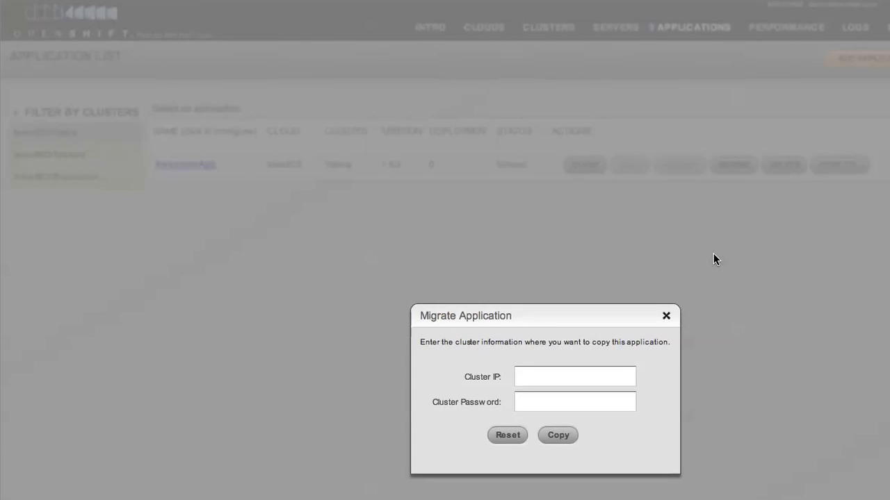
type("50.18.31.91")
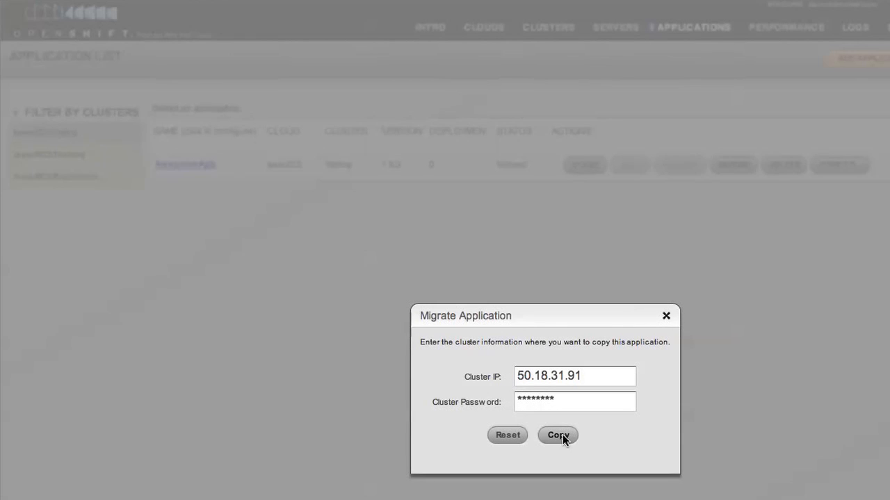
left_click(557, 435)
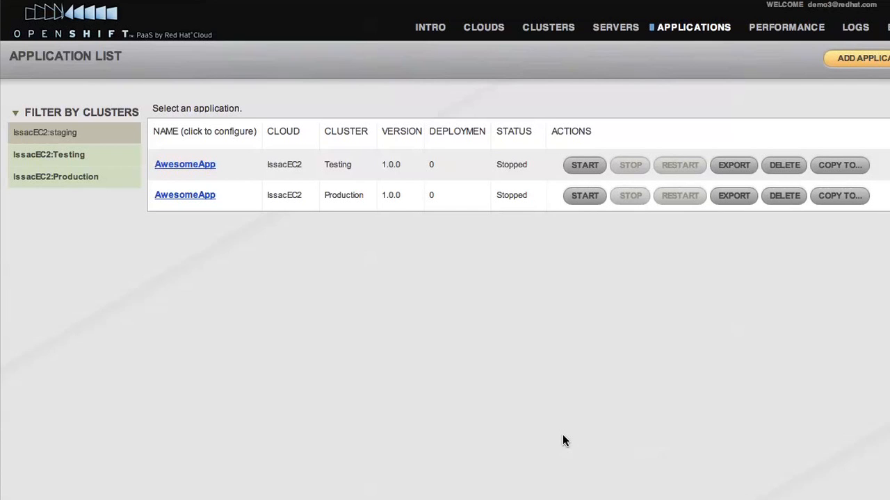
left_click(185, 164)
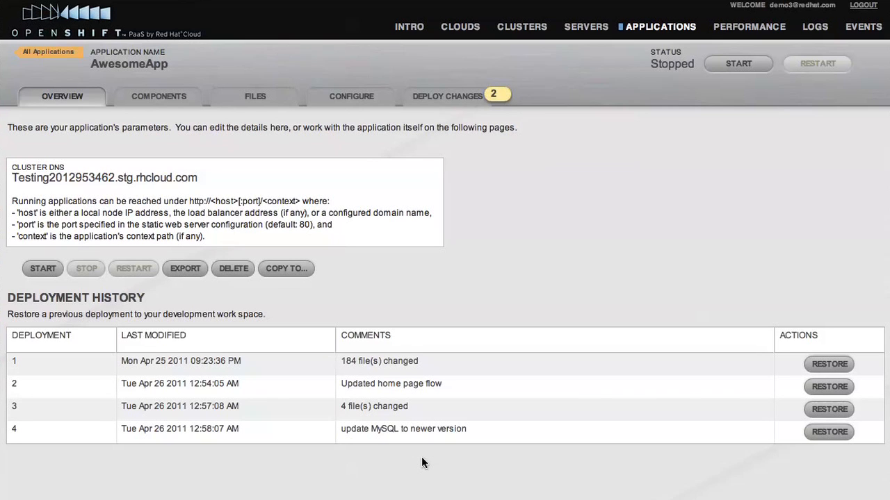
left_click(748, 26)
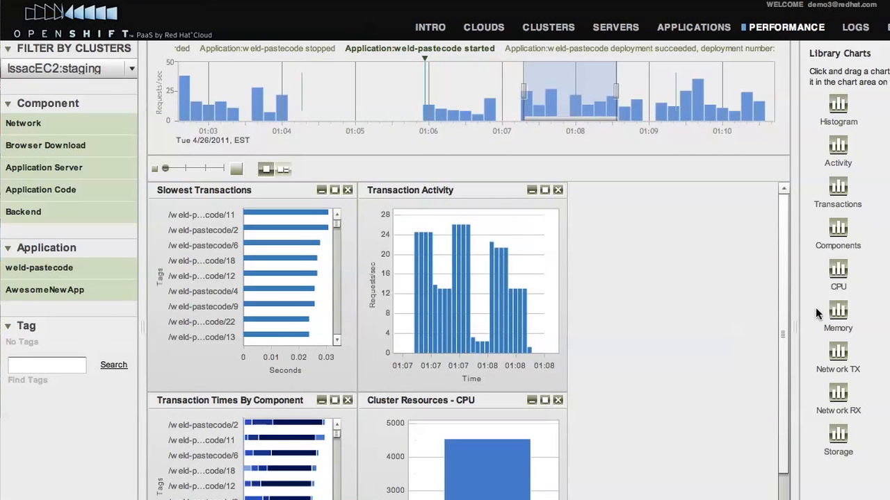
mouse_move(518, 292)
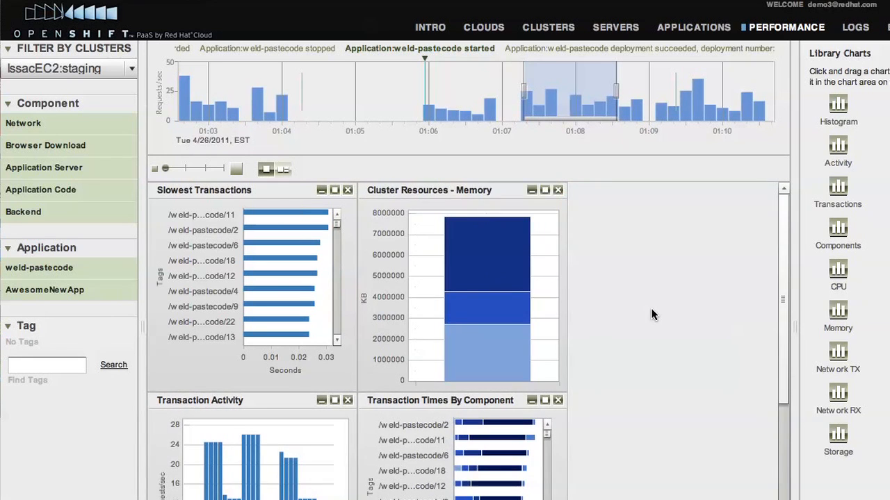
mouse_move(536, 207)
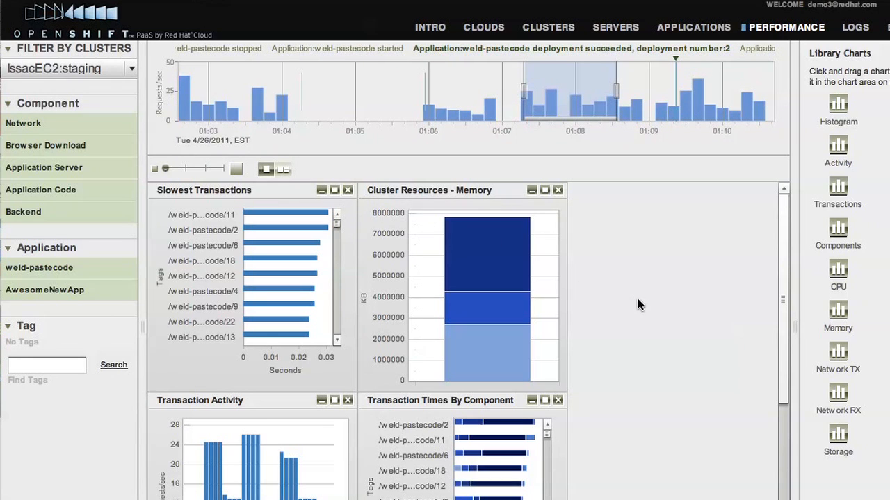
mouse_move(671, 356)
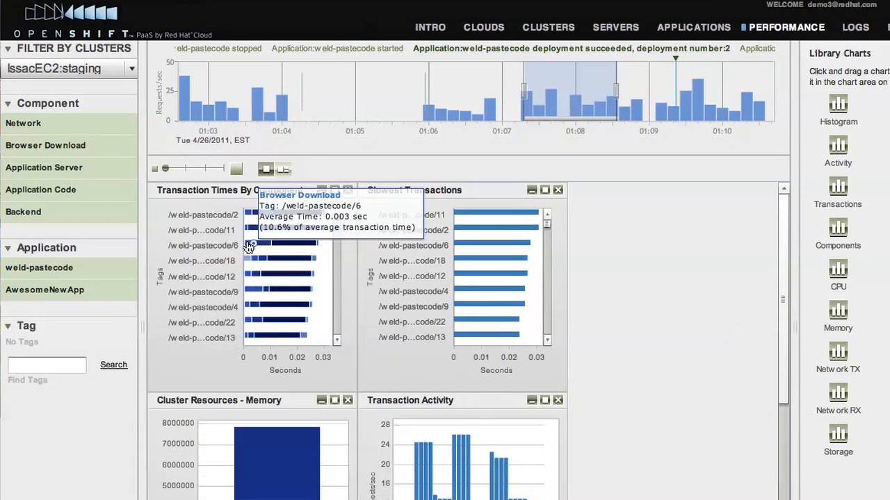
Scroll down the staging performance dashboard to view the rearranged charts.
scroll("down", 3)
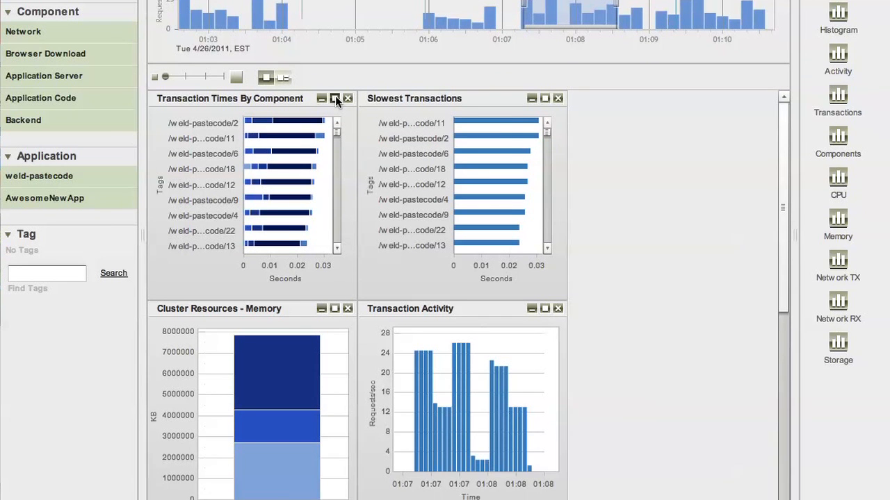
Maximize the Transaction Times By Component chart panel.
left_click(335, 98)
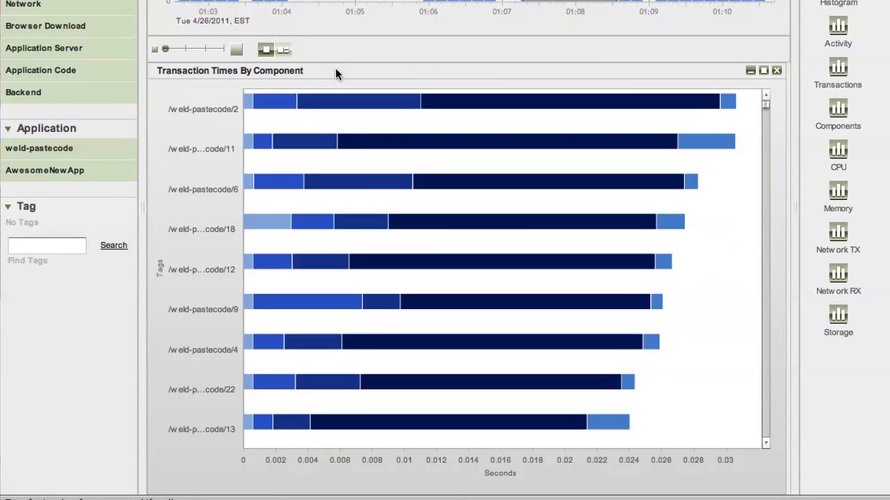
mouse_move(229, 123)
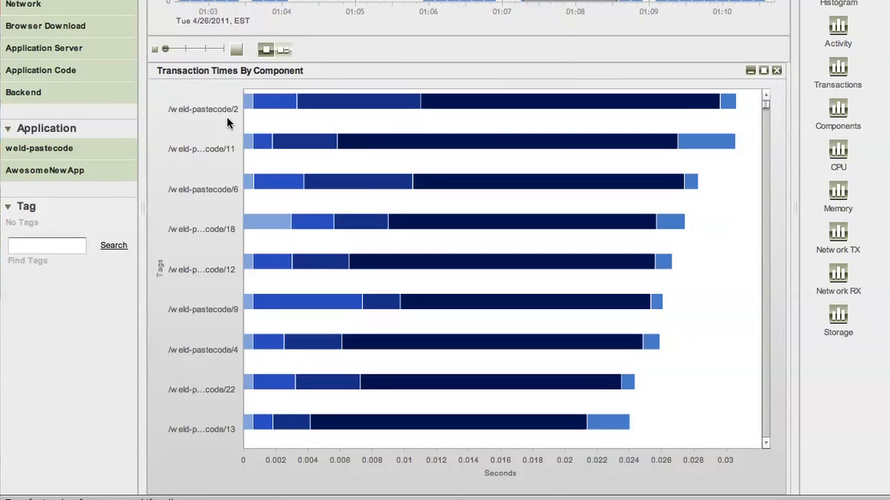
mouse_move(348, 124)
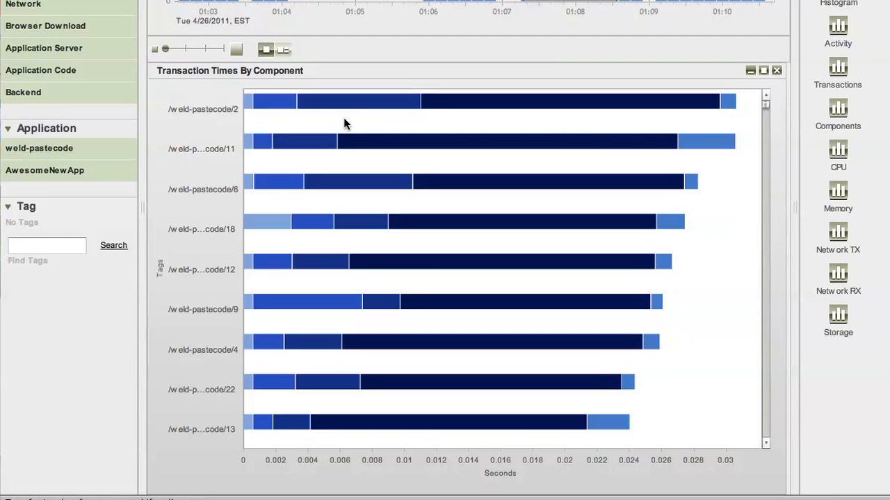
mouse_move(247, 104)
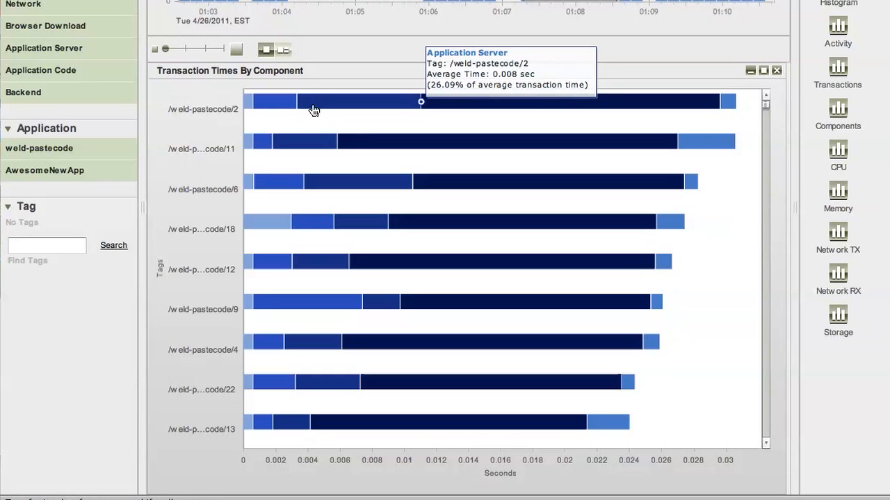
mouse_move(356, 111)
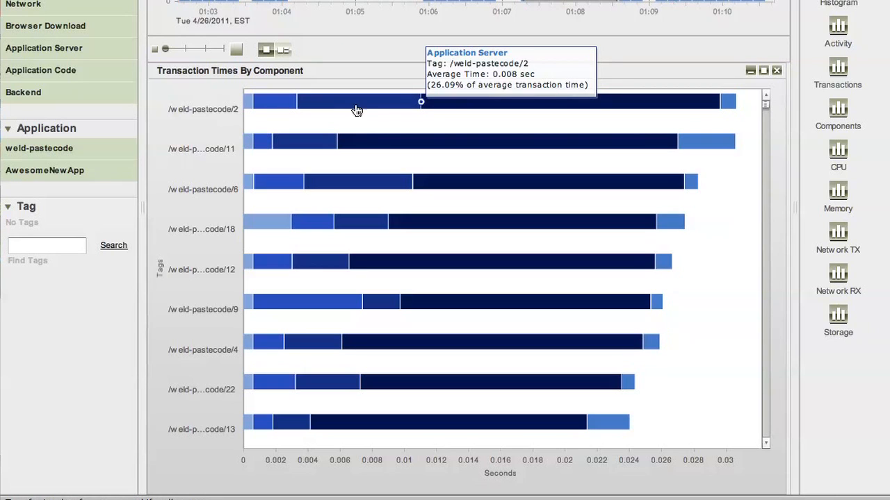
mouse_move(457, 108)
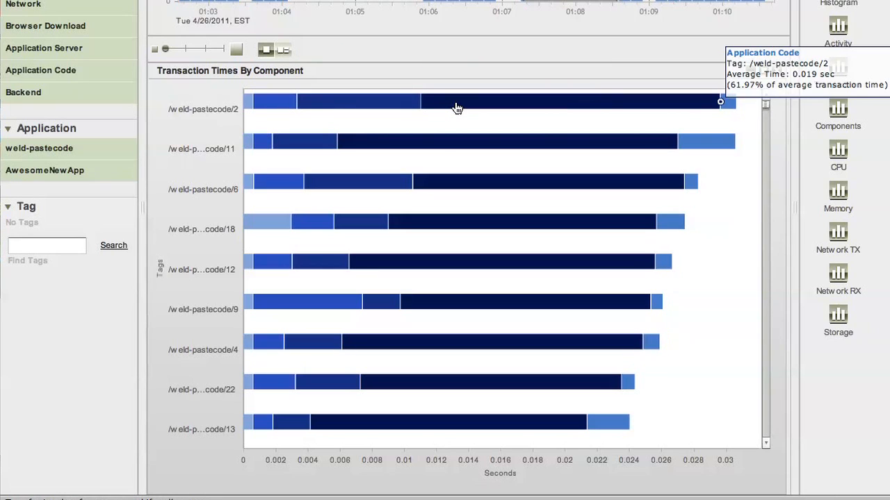
mouse_move(681, 108)
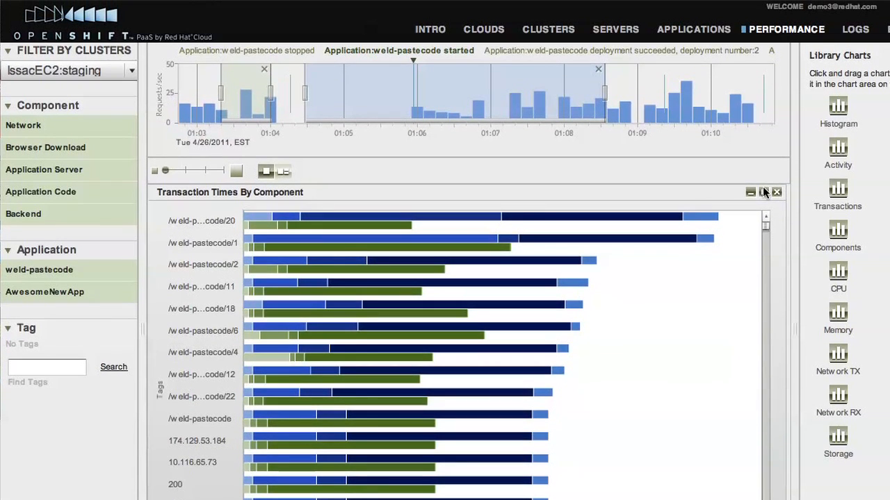
Restore the Transaction Times By Component chart to its normal size.
left_click(855, 29)
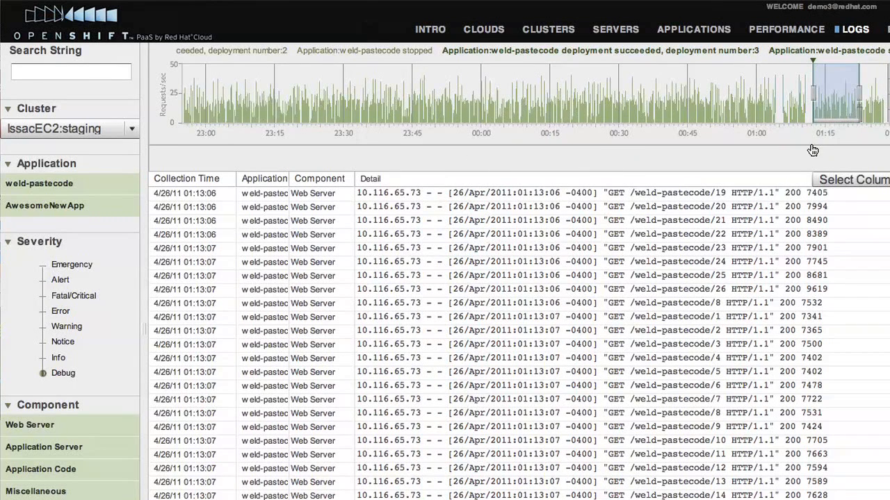
mouse_move(45, 377)
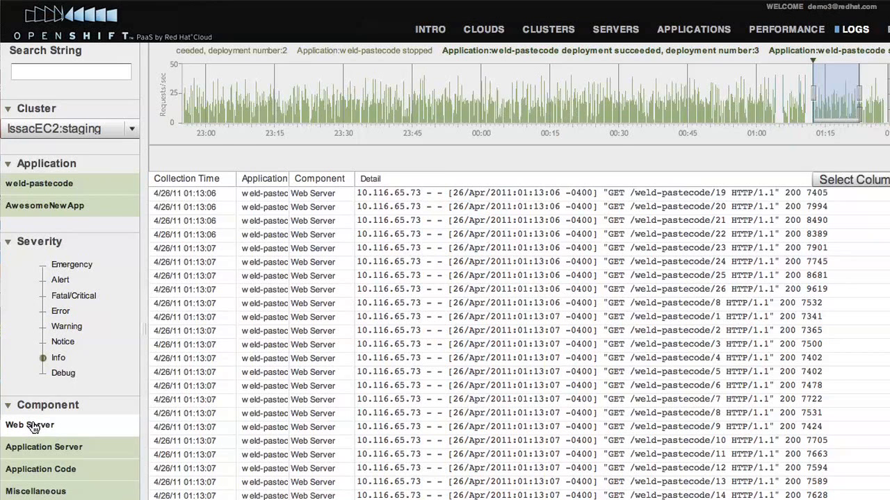
Exclude Web Server log entries and search for 'No fragme'.
left_click(29, 425)
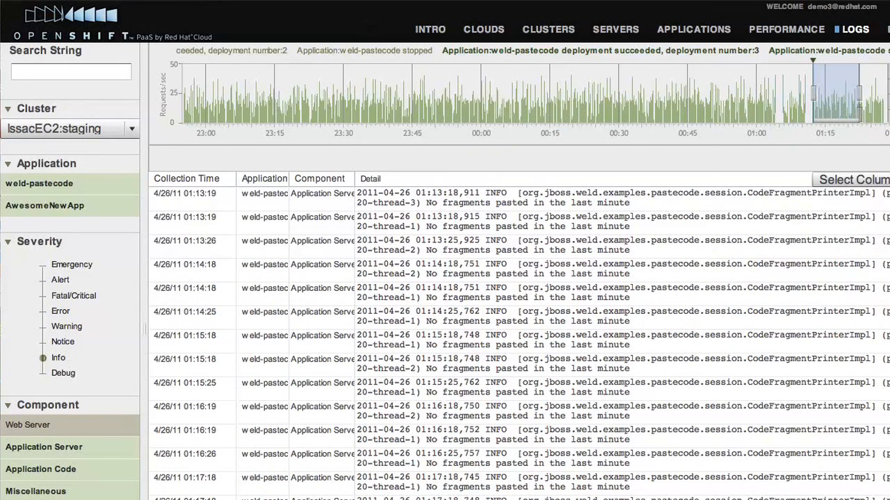
type("No fragme")
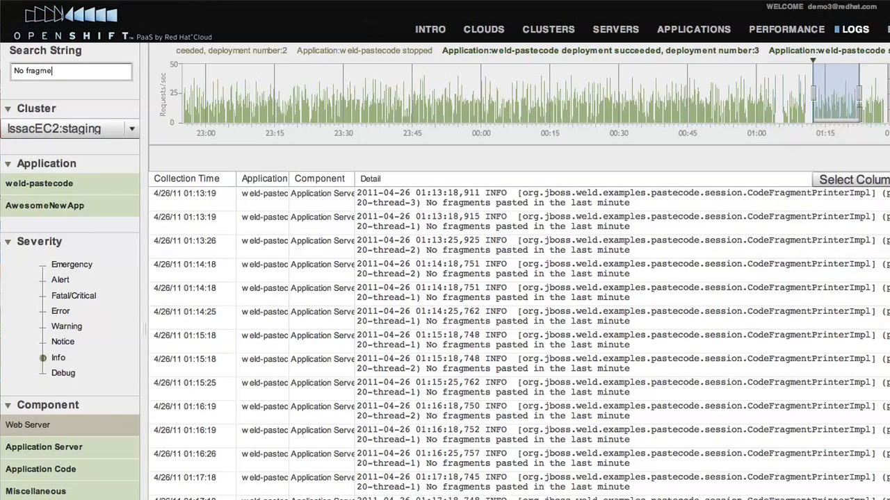